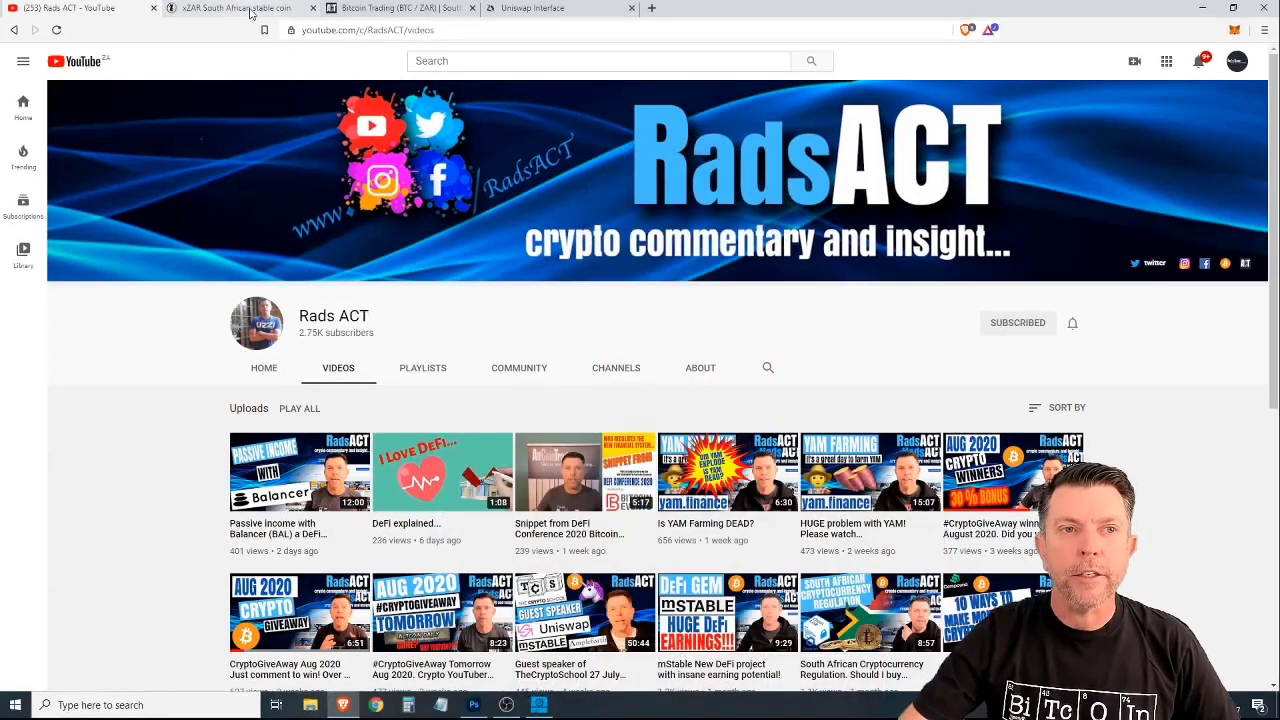
Step: Switch to the xZAR stablecoin tab showing xZAR's value in ZAR, USD, EUR and GBP
left_click(240, 8)
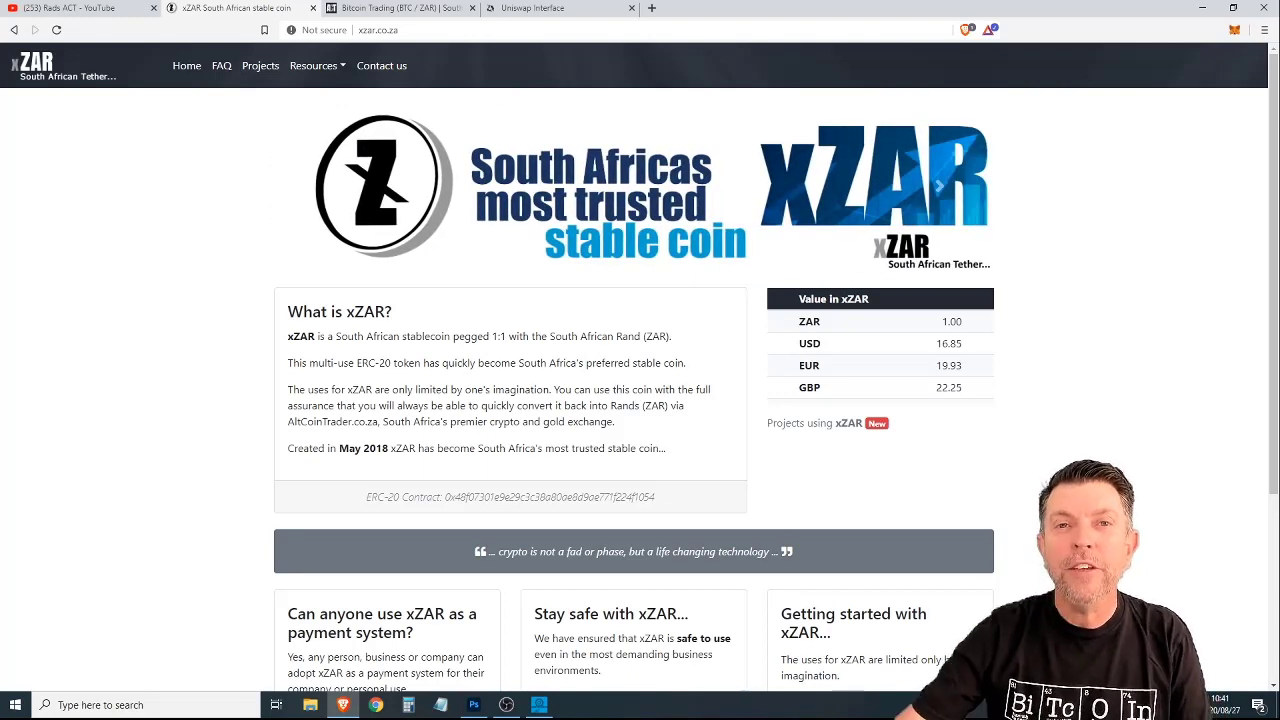
scroll("down", 3)
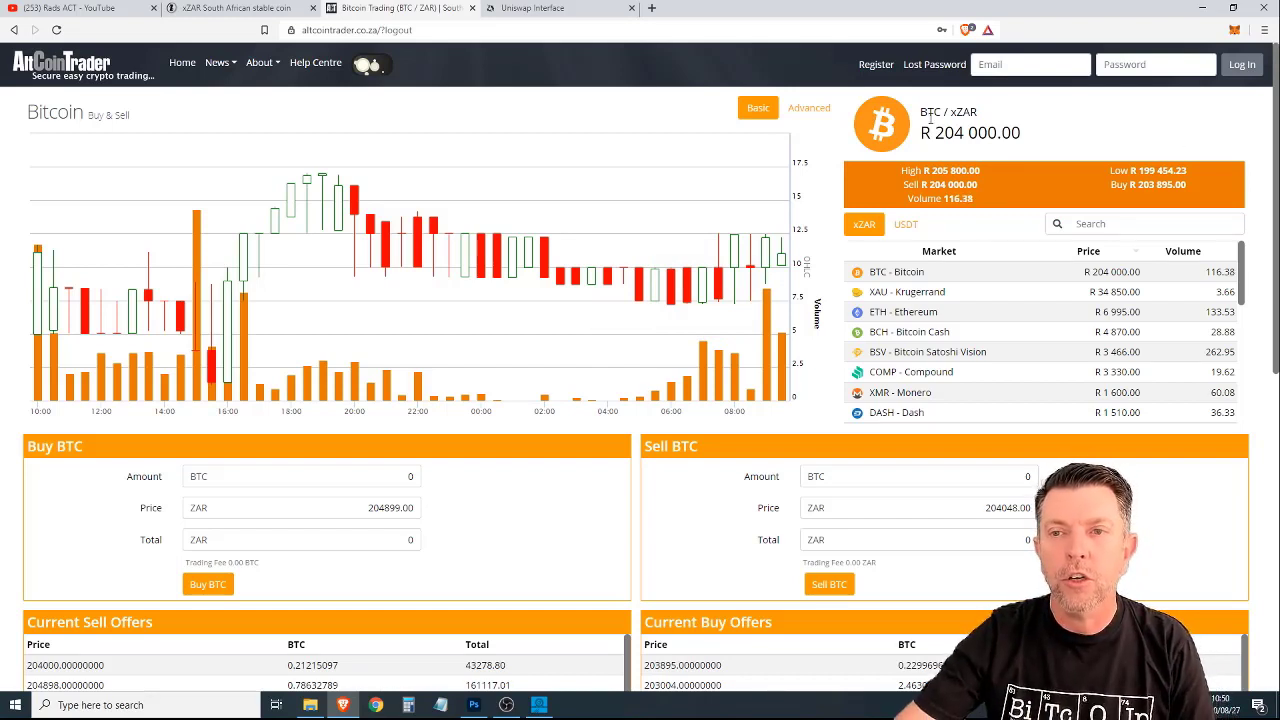
Step: On AltCoinTrader's BTC/xZAR market, highlight 'xZAR' in the pair heading and scroll down
double_click(963, 112)
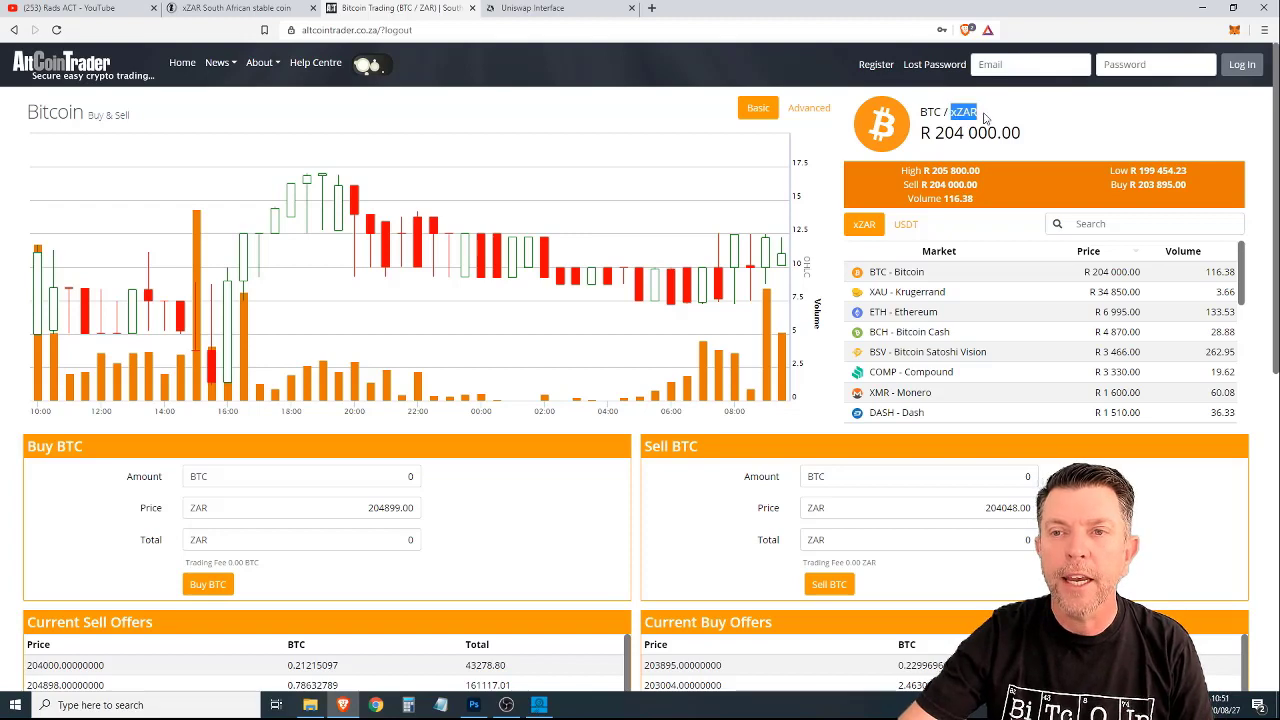
scroll("down", 3)
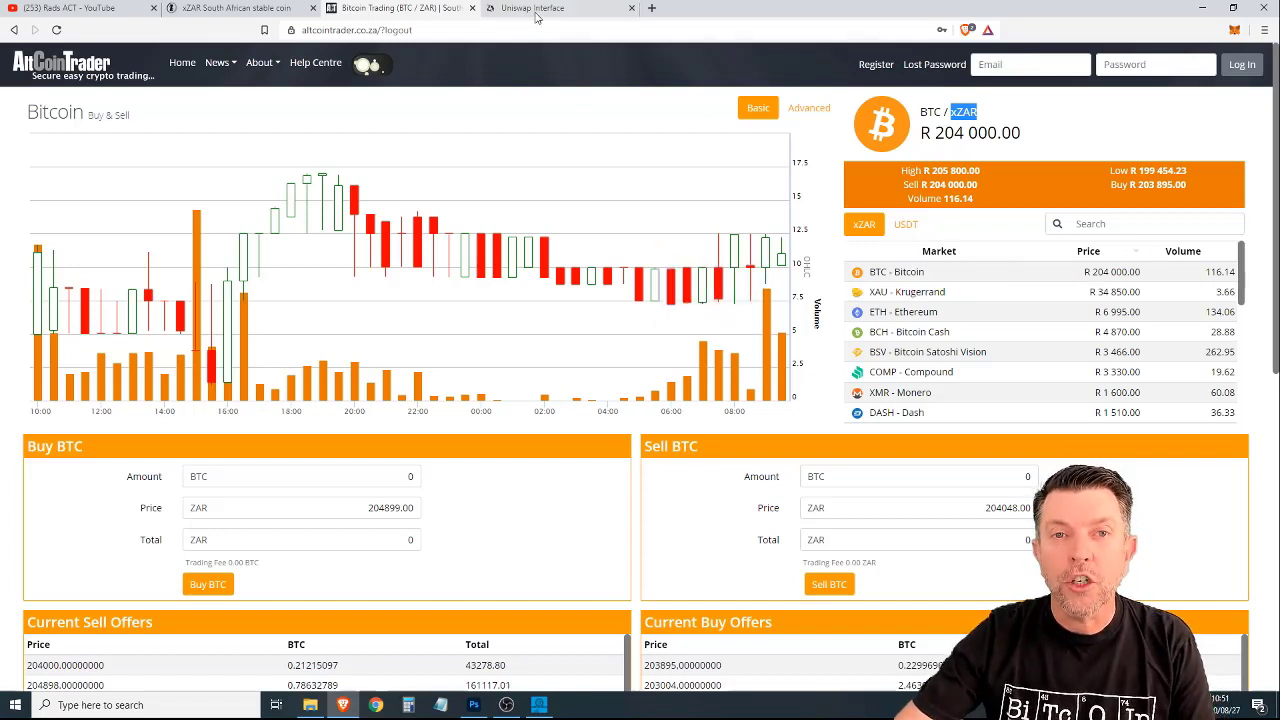
Step: Switch to the Uniswap tab quoting 7117.29 XZAR for 1 ETH
left_click(555, 8)
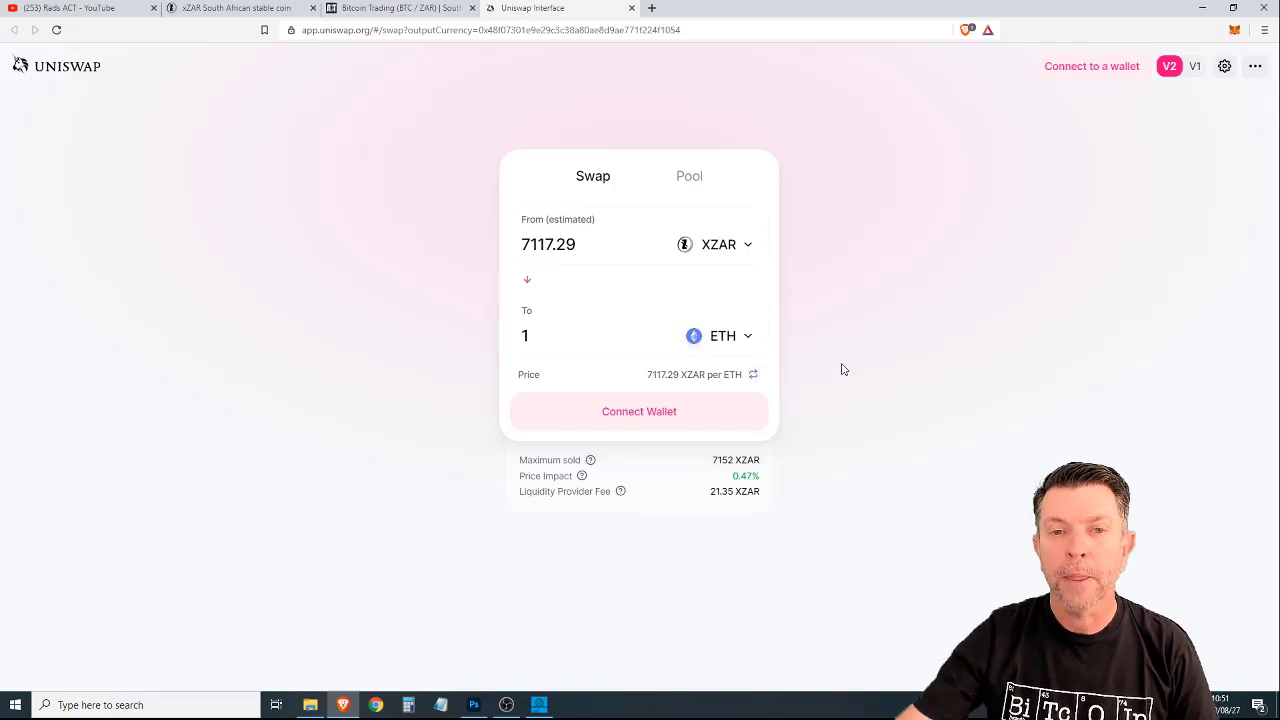
mouse_move(598, 246)
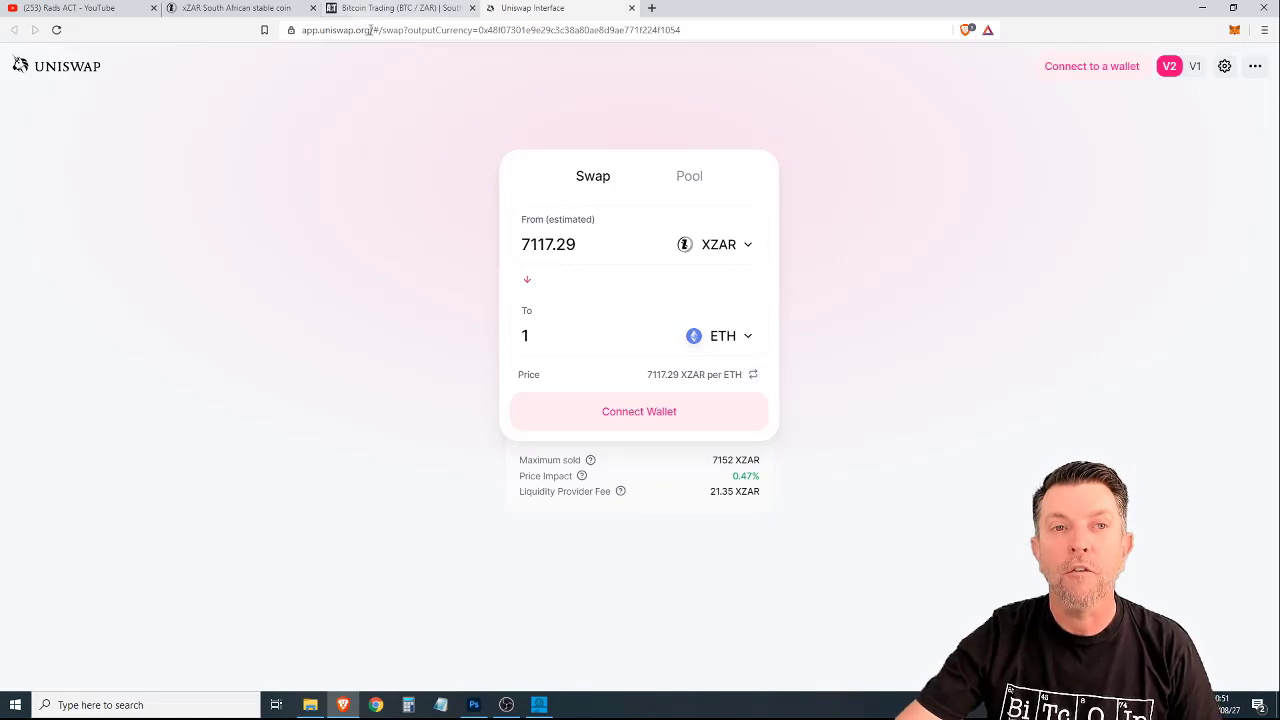
left_click(395, 8)
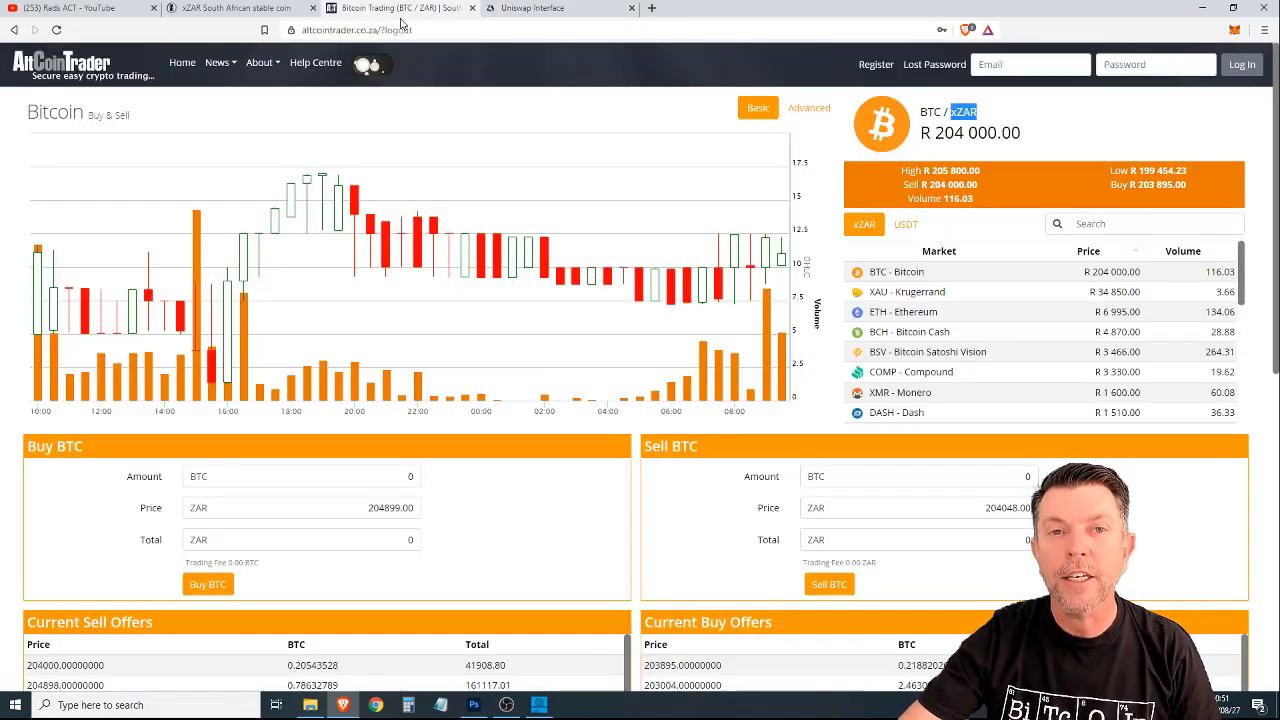
mouse_move(555, 8)
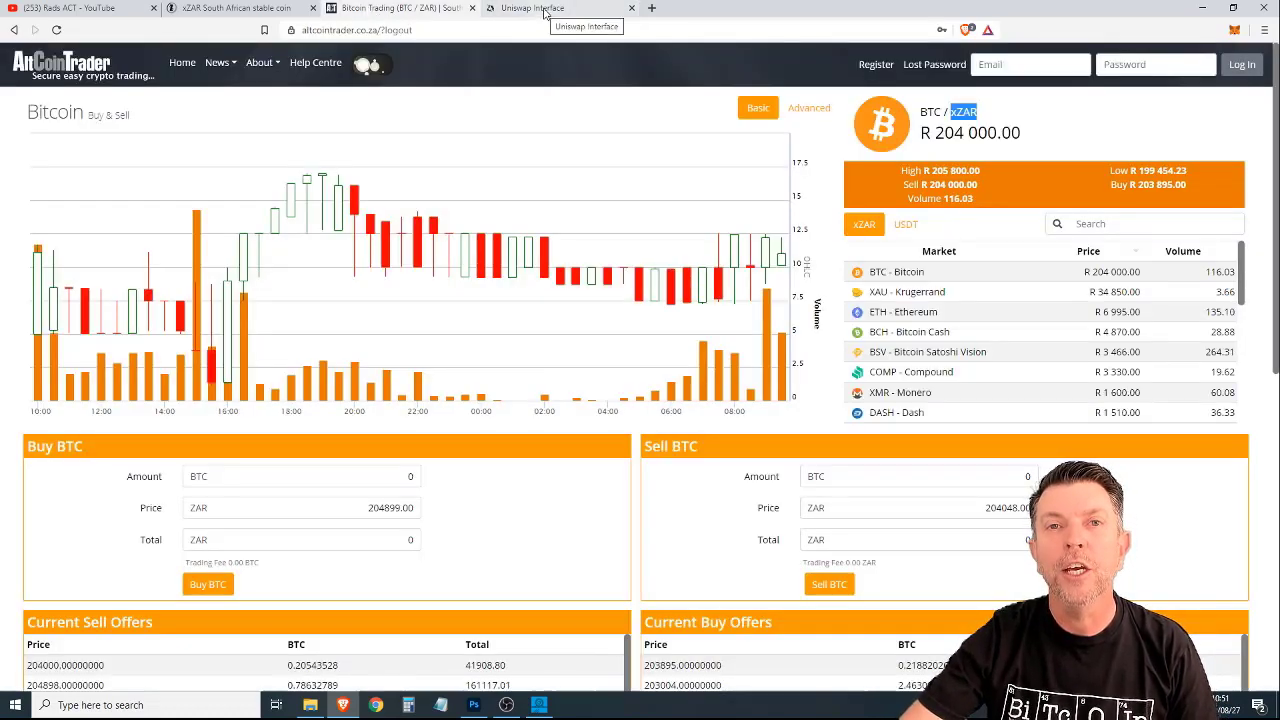
left_click(560, 8)
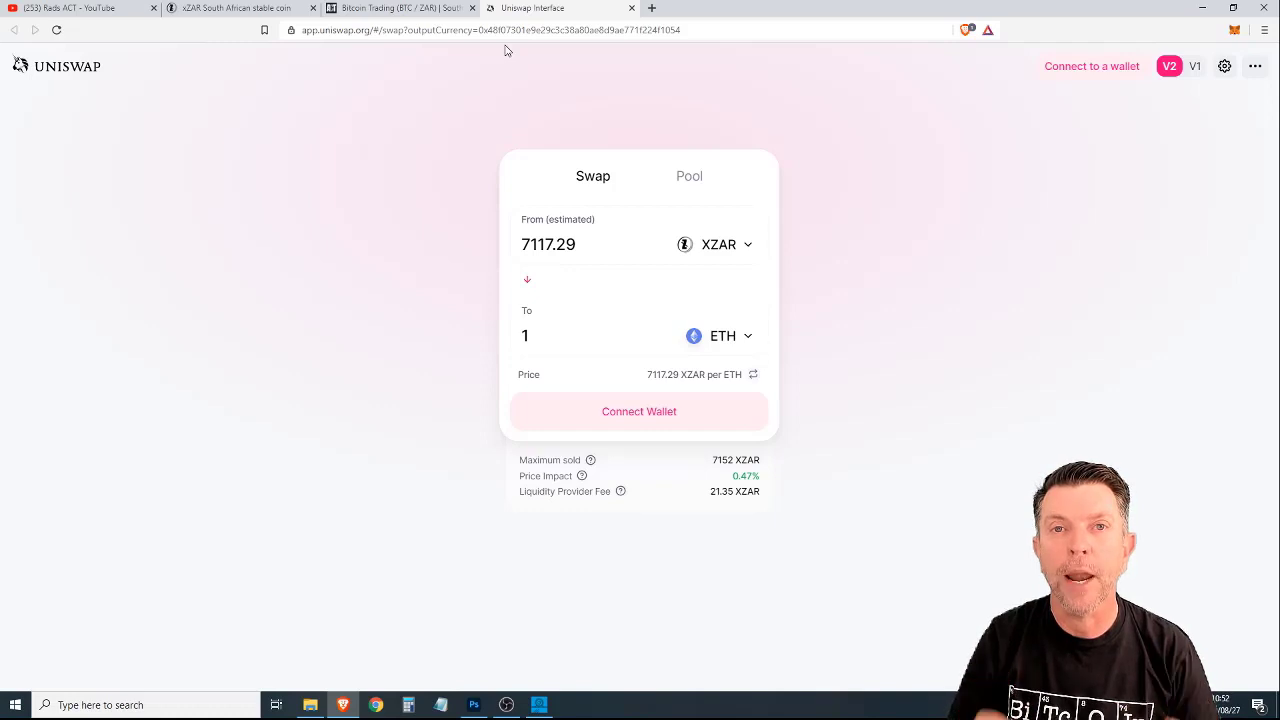
mouse_move(919, 196)
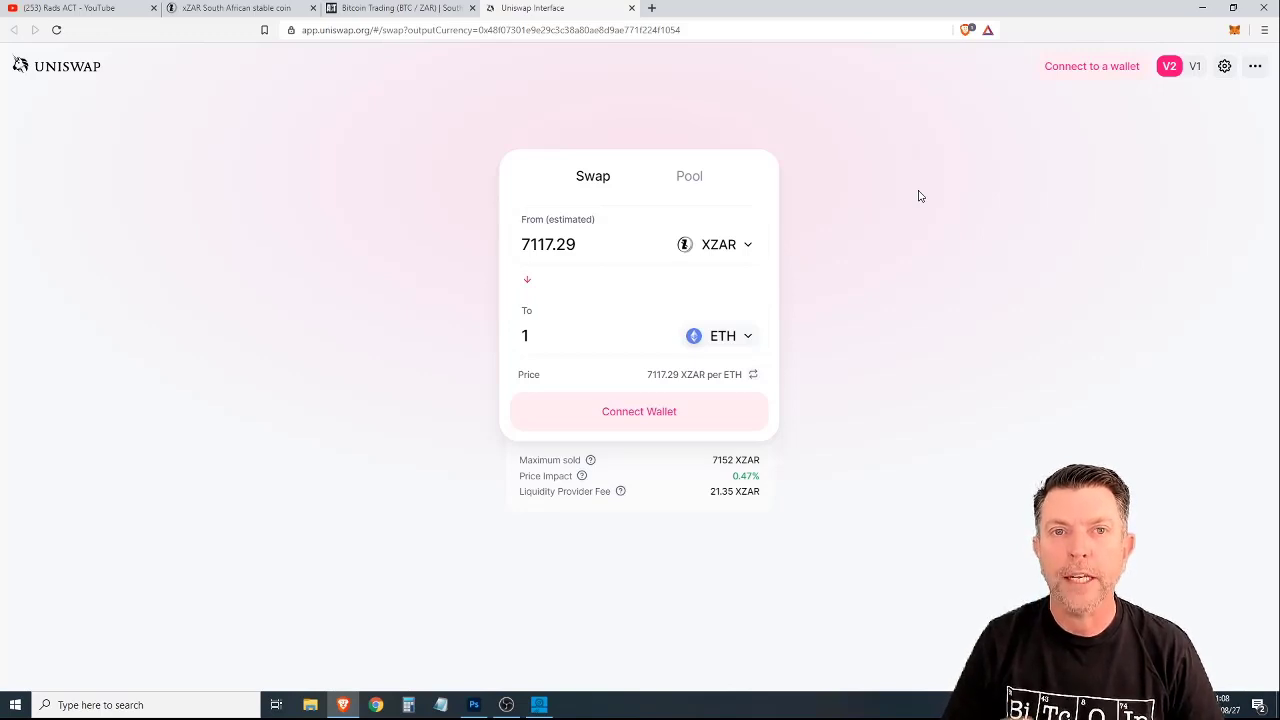
mouse_move(753, 337)
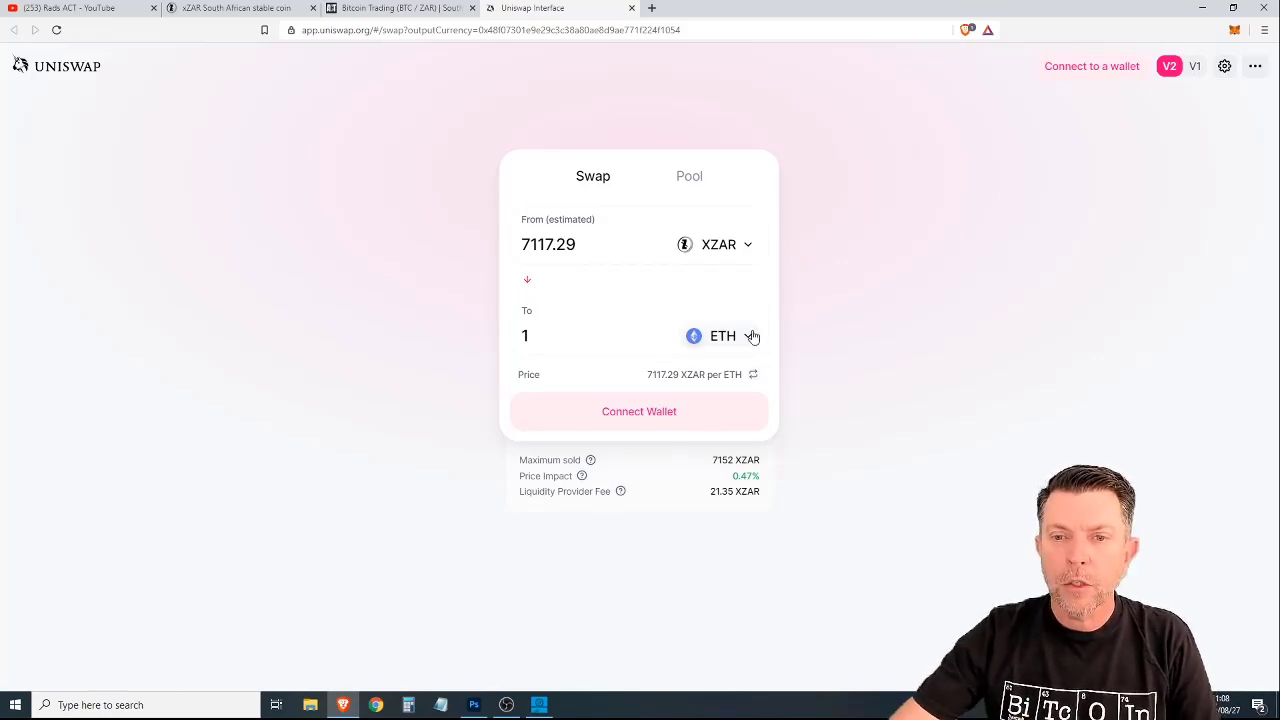
Step: Replace ETH with BAT and reverse the swap to sell 1 BAT for XZAR
left_click(722, 335)
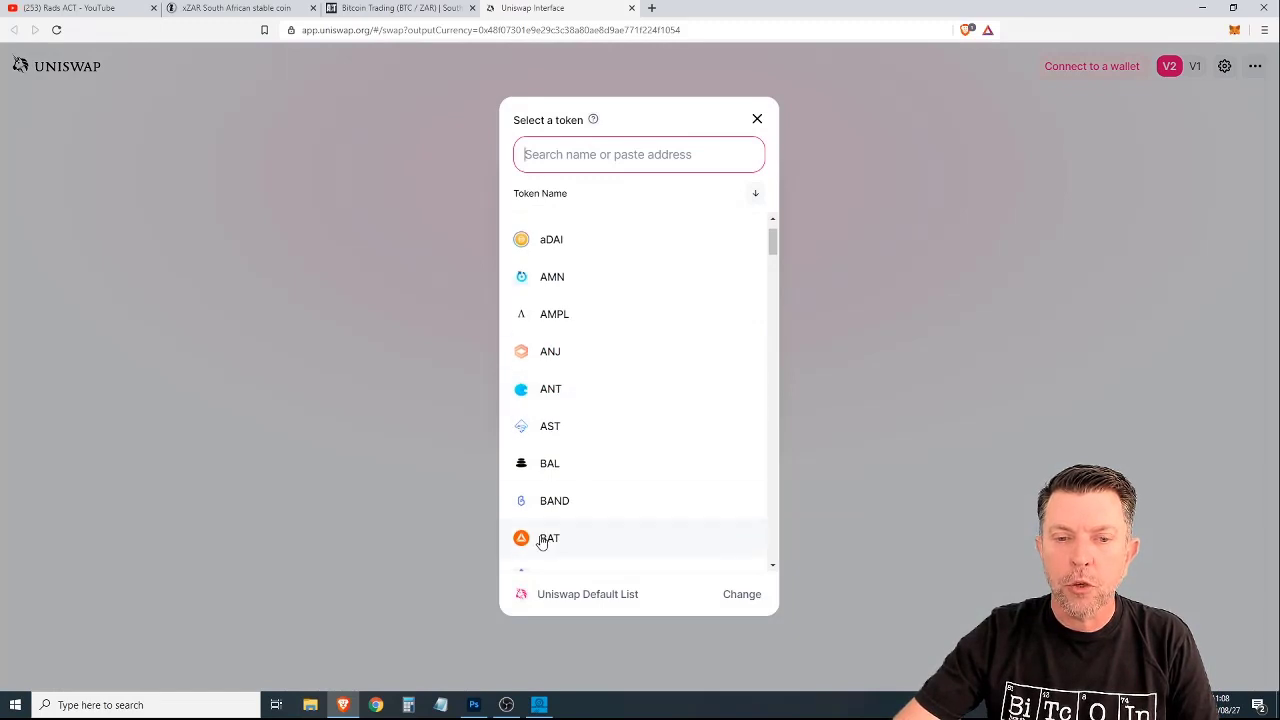
left_click(548, 538)
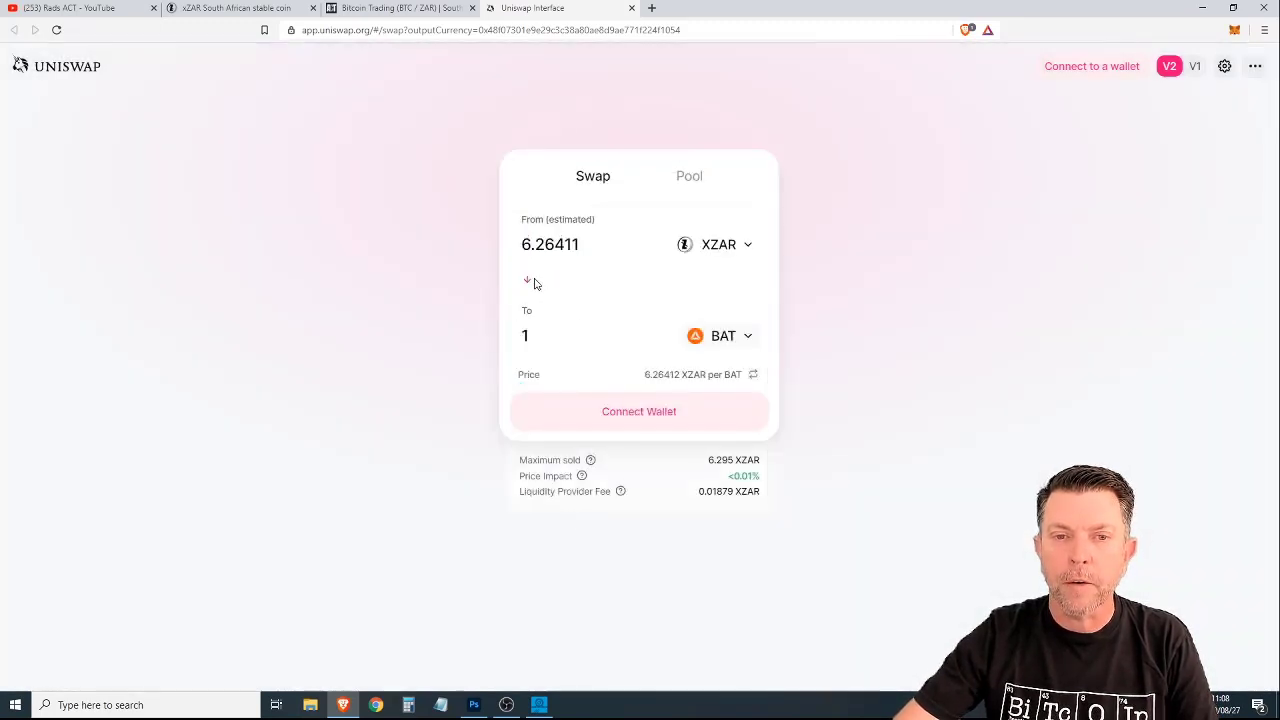
left_click(527, 280)
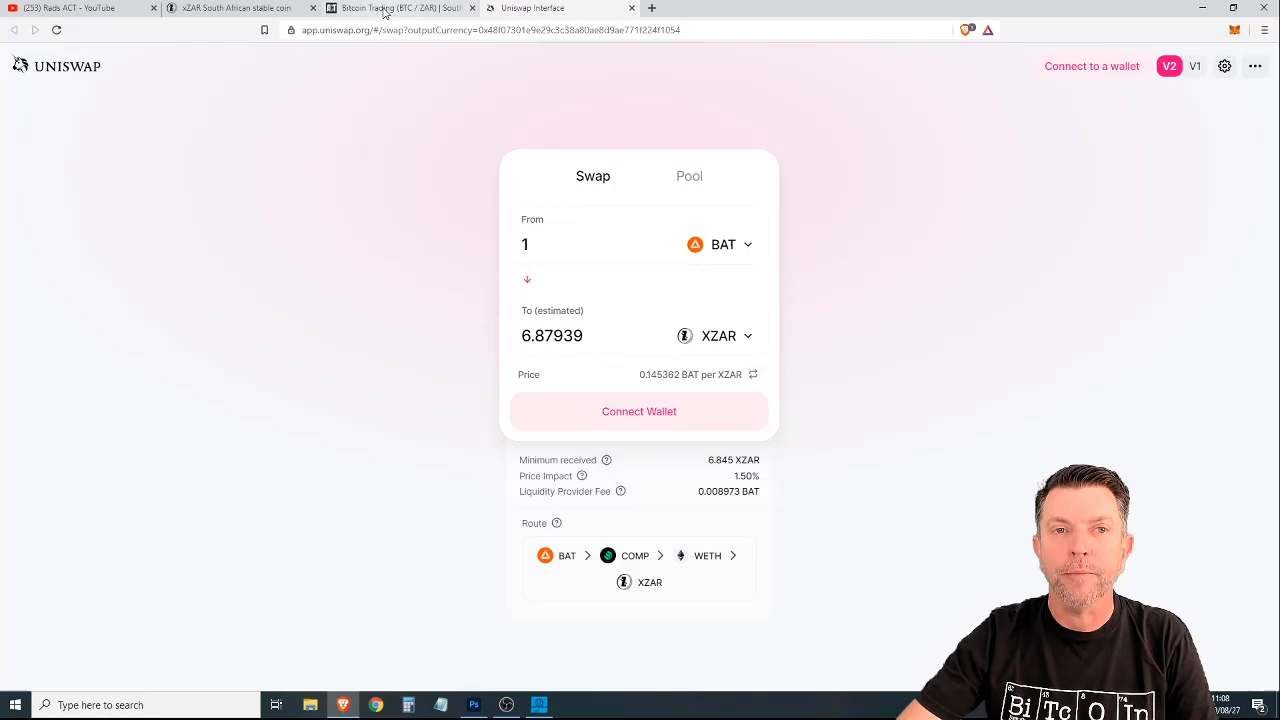
Step: View AltCoinTrader's BAT/xZAR market at R 6.50, then return to the xZAR website tab
left_click(395, 8)
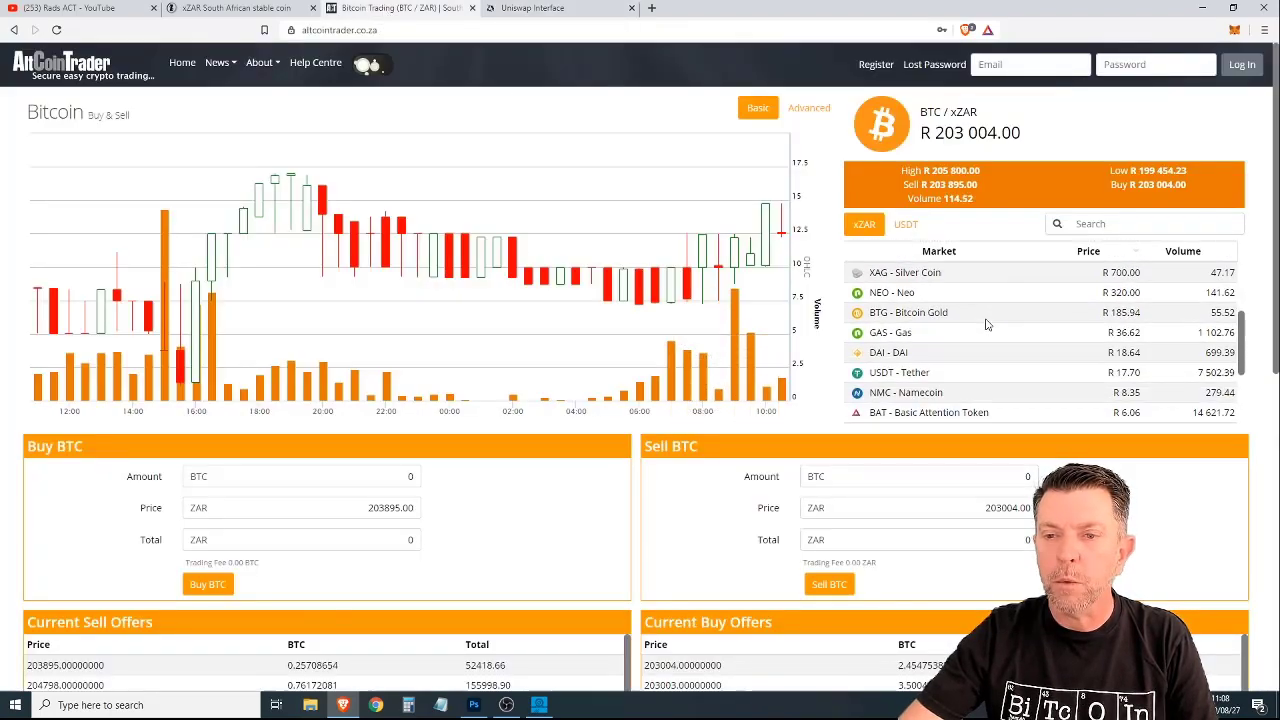
left_click(928, 412)
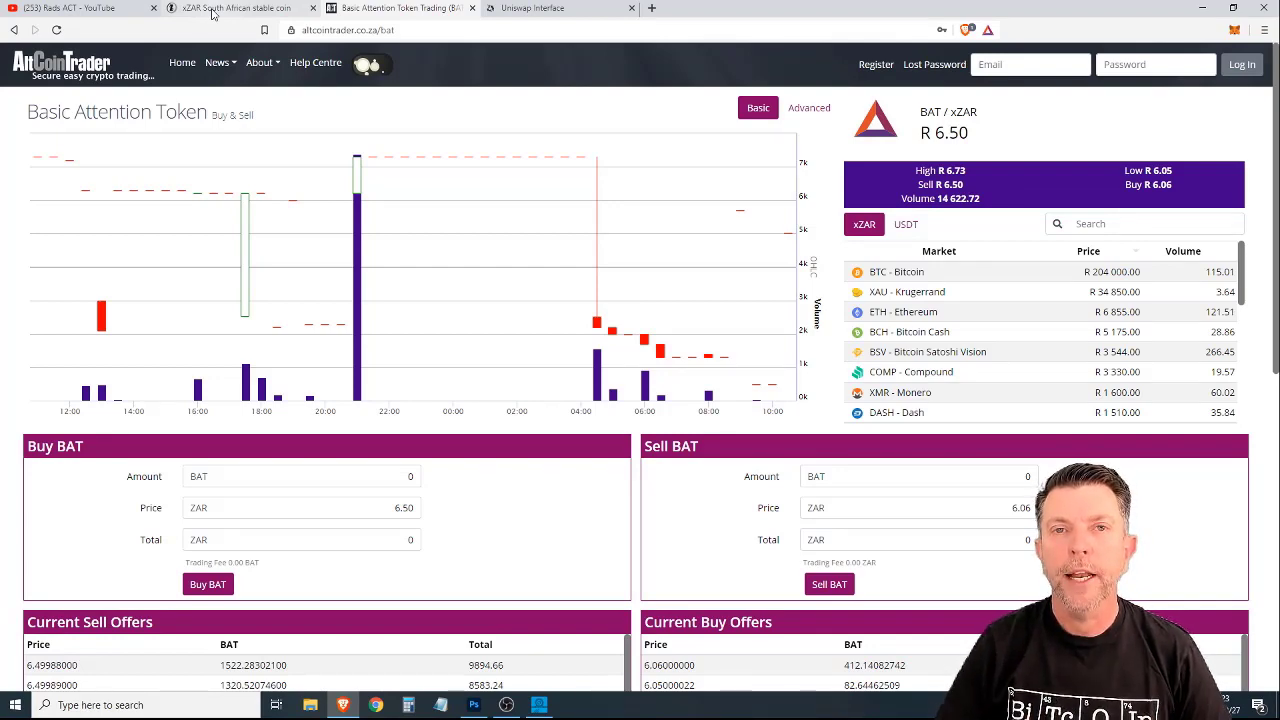
left_click(240, 8)
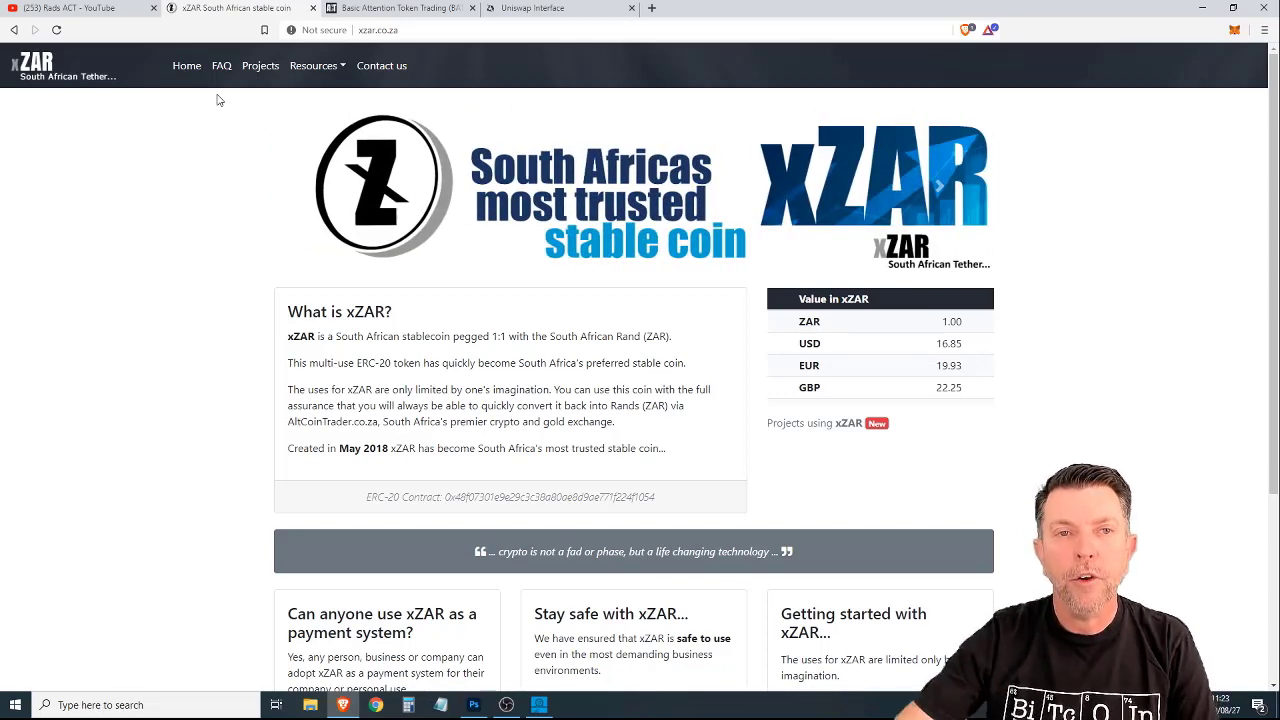
left_click(400, 8)
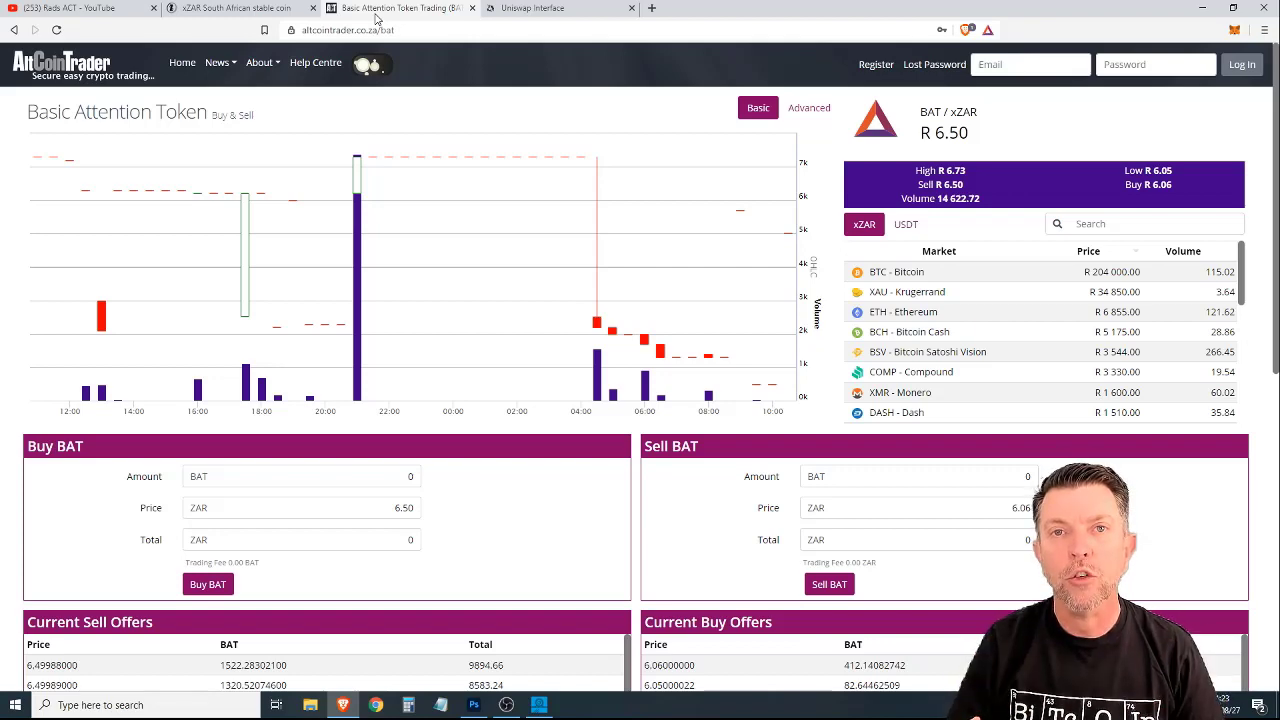
left_click(240, 8)
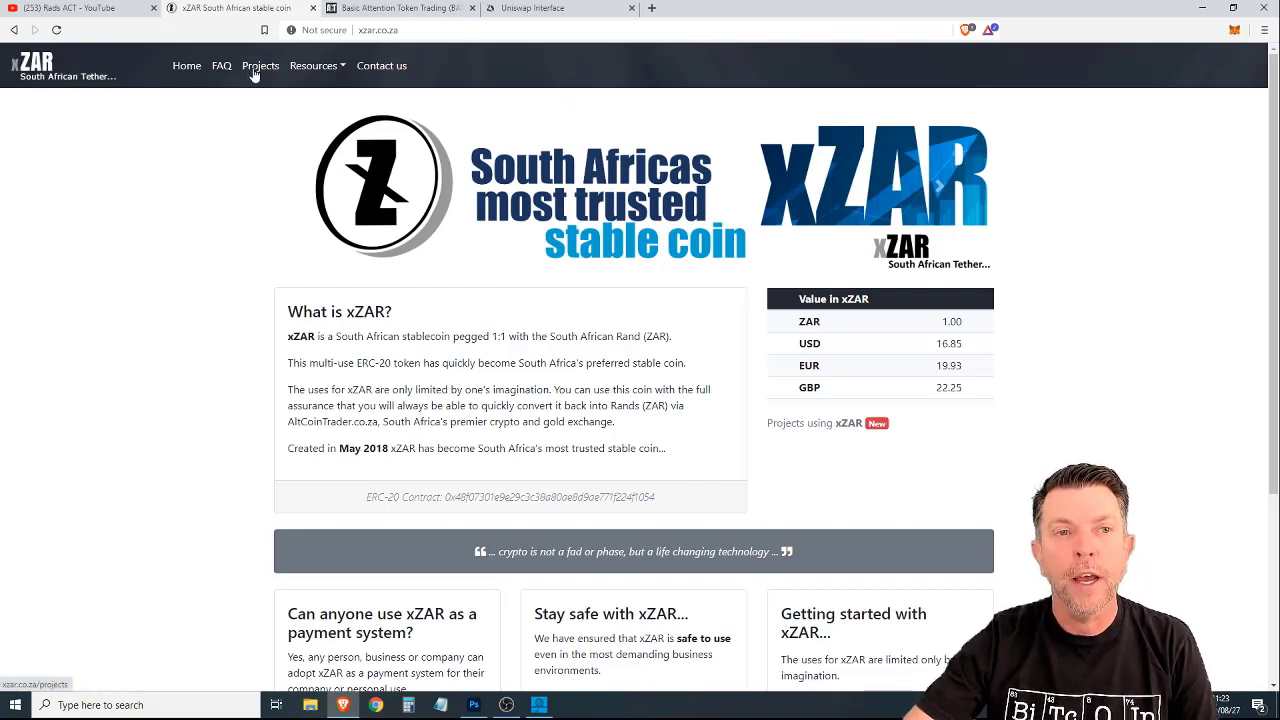
Step: Open the xZAR Projects page listing AltCoinTrader, Uniswap, Balancer, Mooniswap and 1inch
left_click(260, 65)
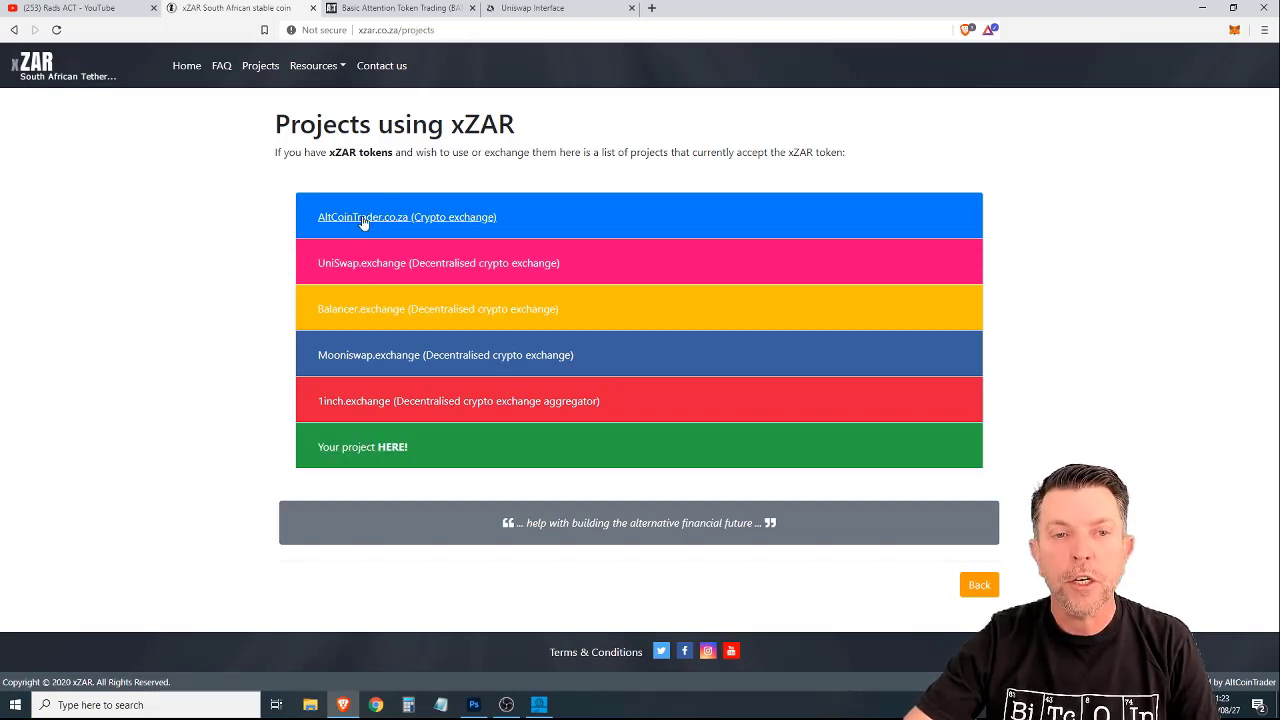
mouse_move(382, 300)
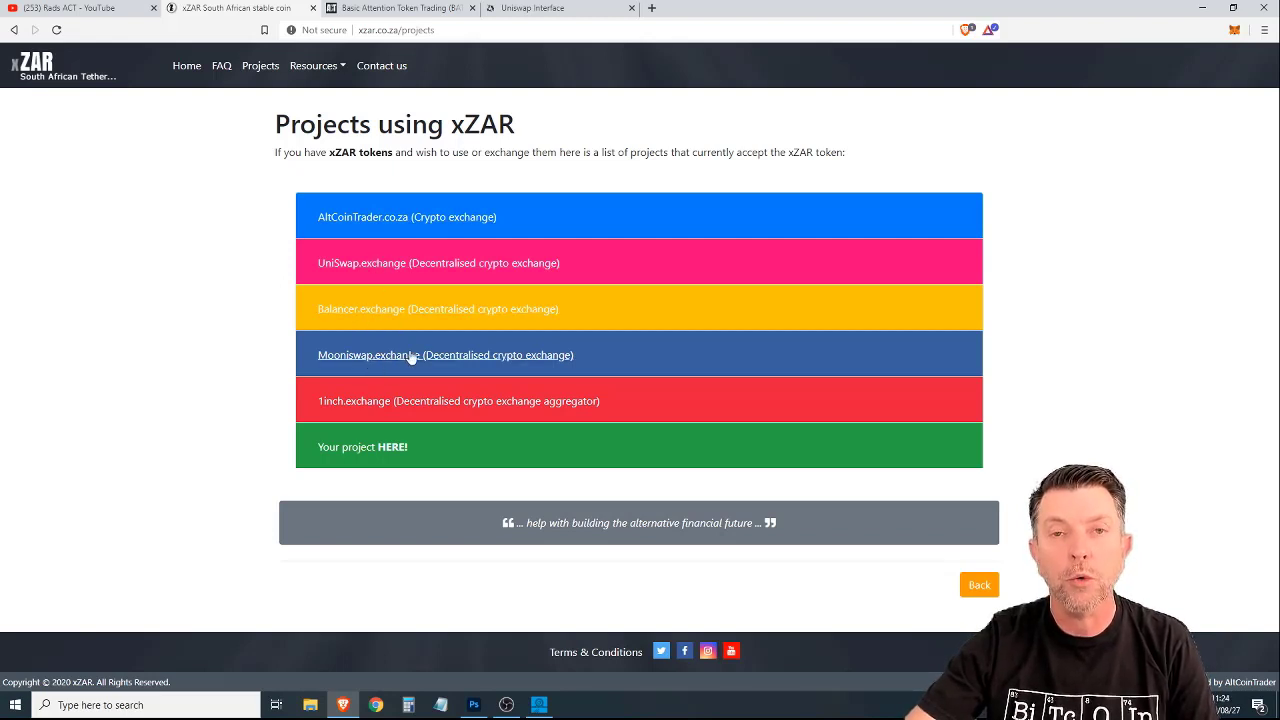
mouse_move(175, 387)
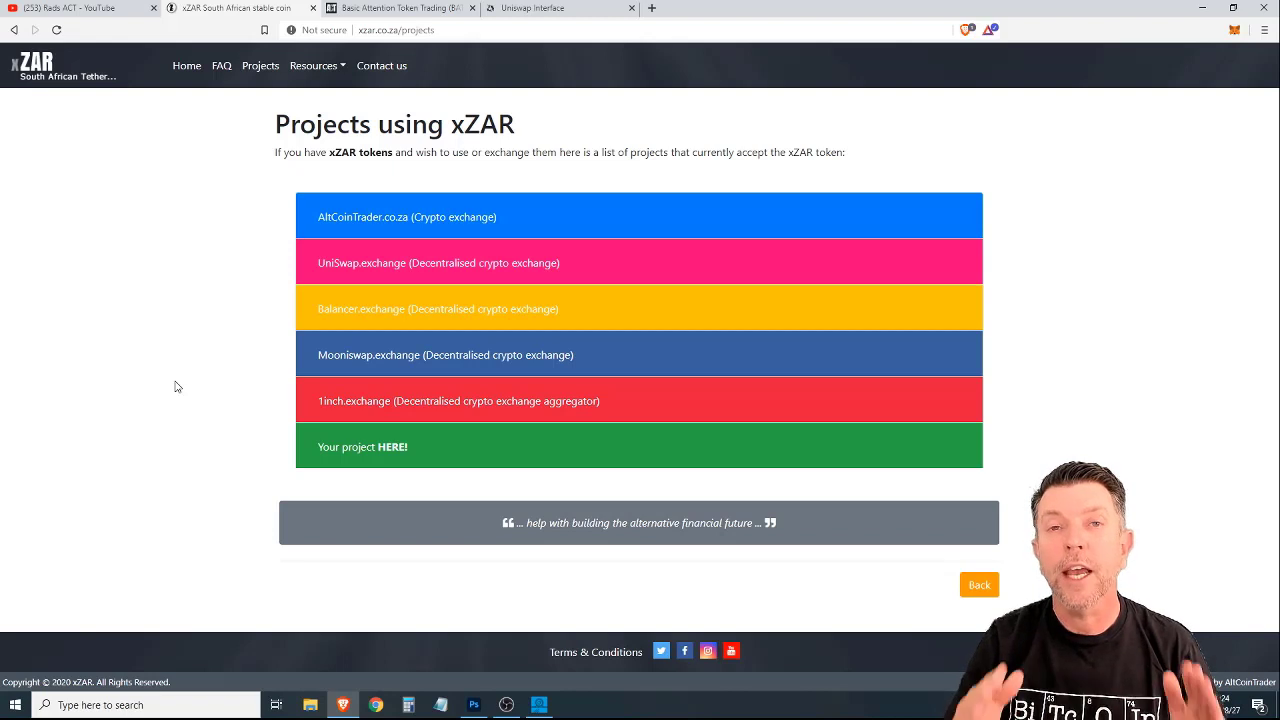
mouse_move(238, 388)
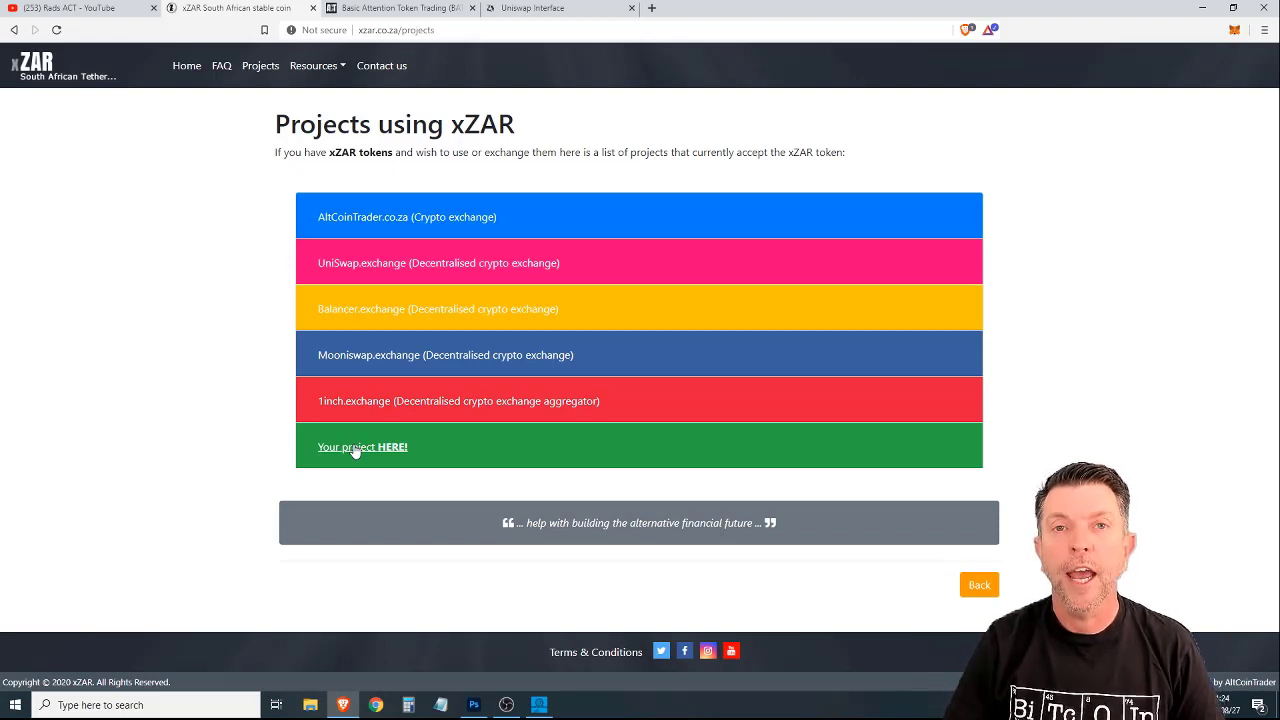
Step: Expand the 'Your project HERE!' row explaining listing via AltCoinTrader support
left_click(362, 446)
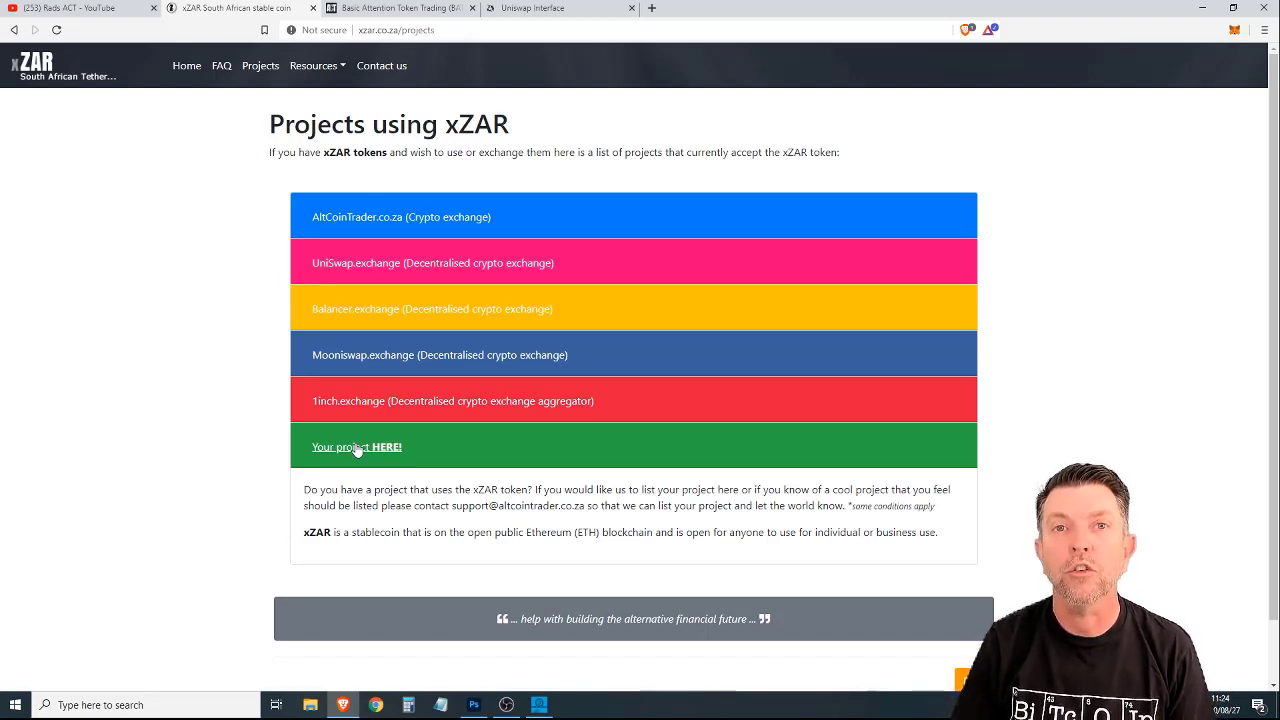
mouse_move(1128, 351)
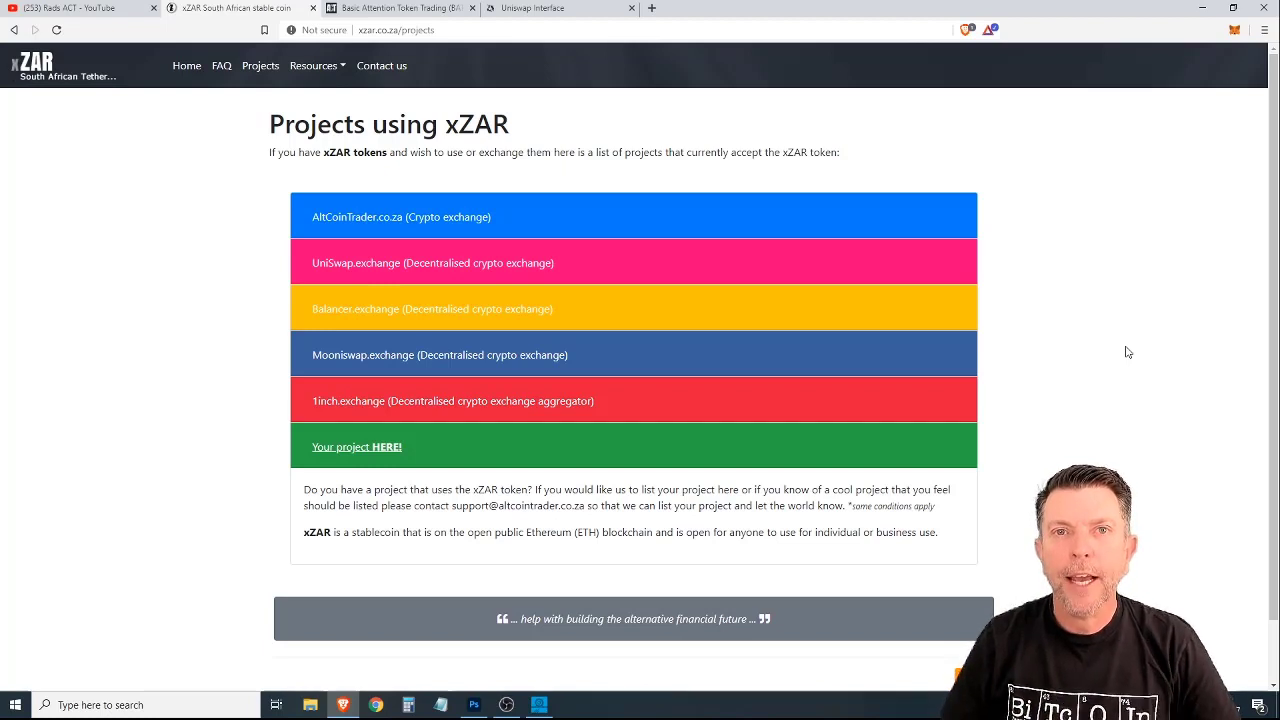
mouse_move(187, 65)
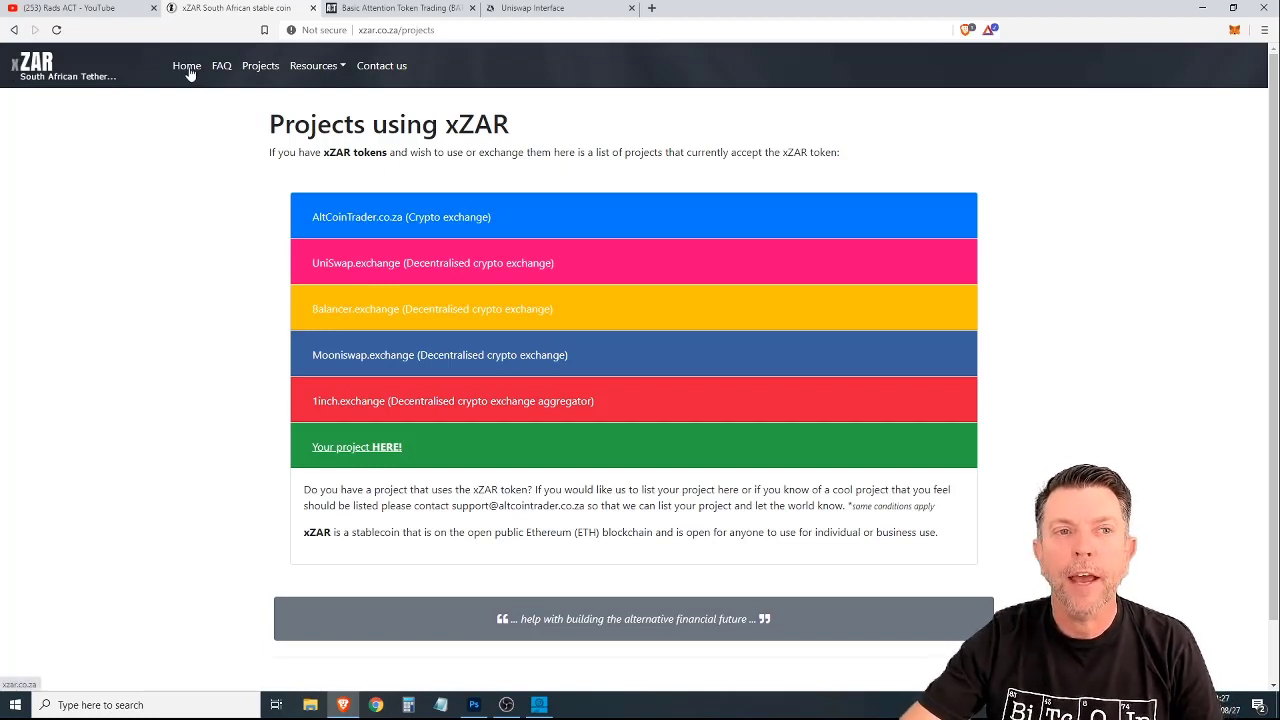
Step: Read the 'Stay safe with xZAR' article on wallet backups, then return to the homepage
left_click(187, 65)
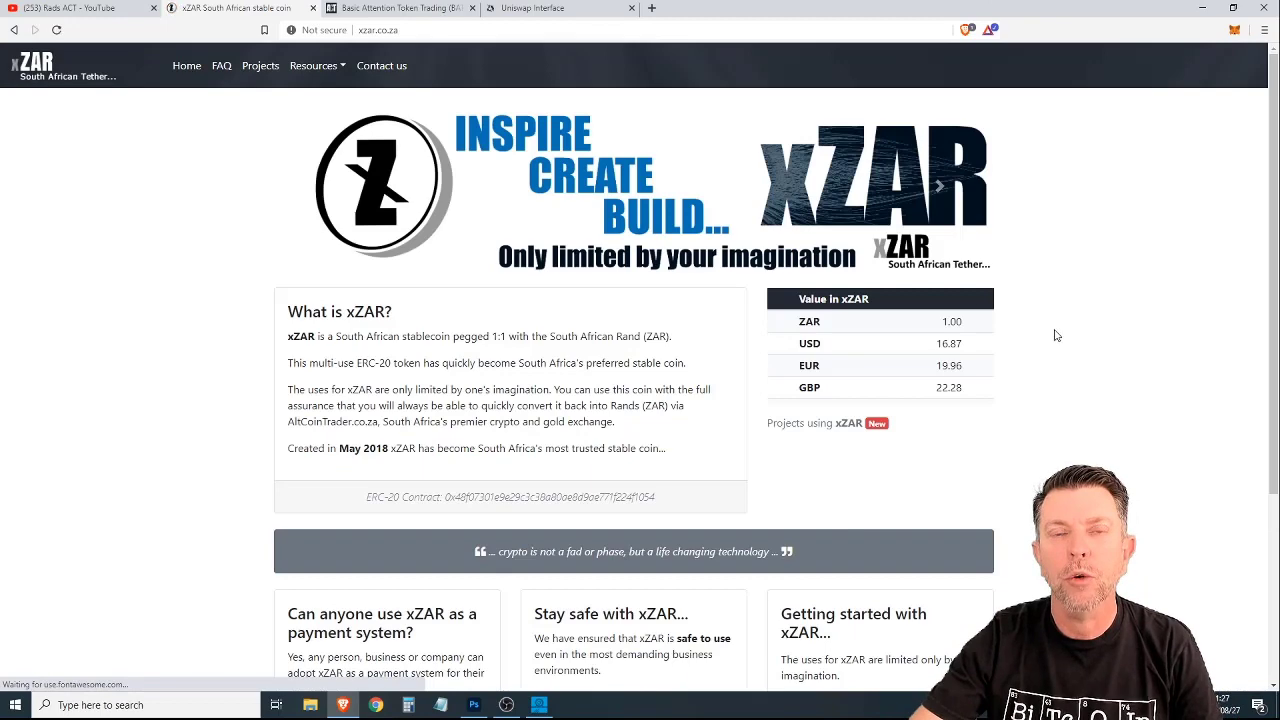
scroll("down", 3)
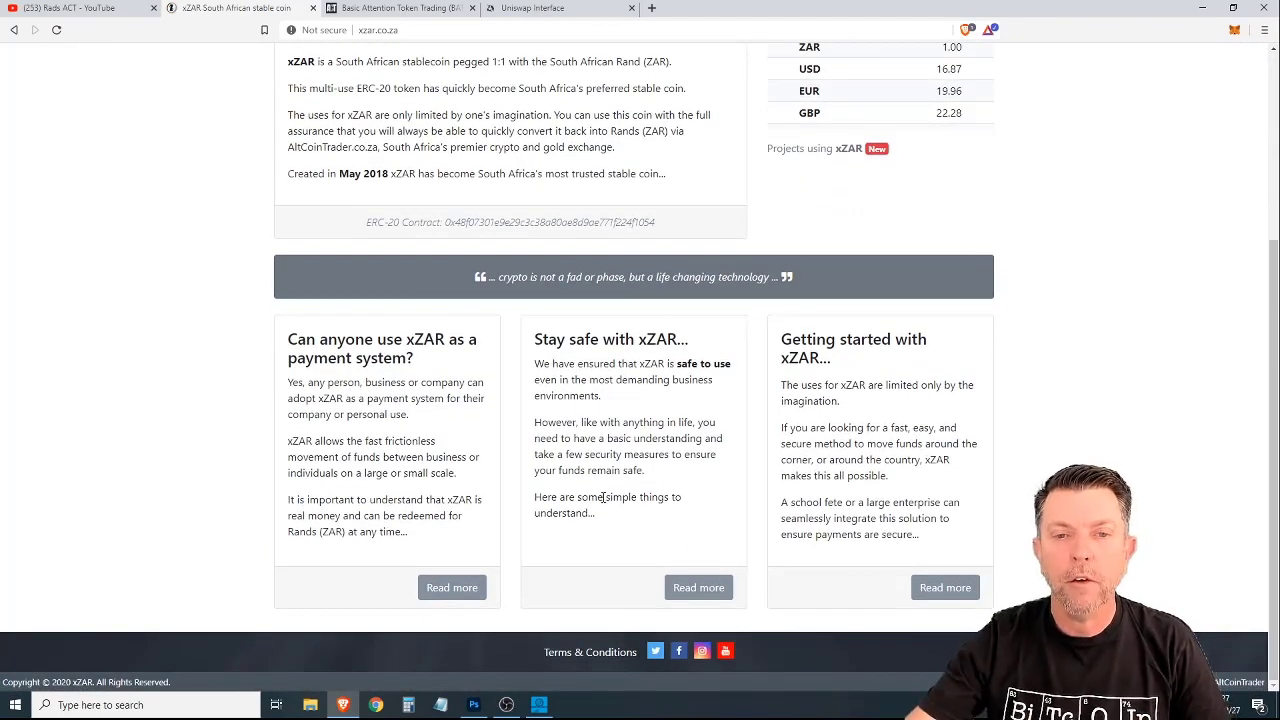
left_click(698, 587)
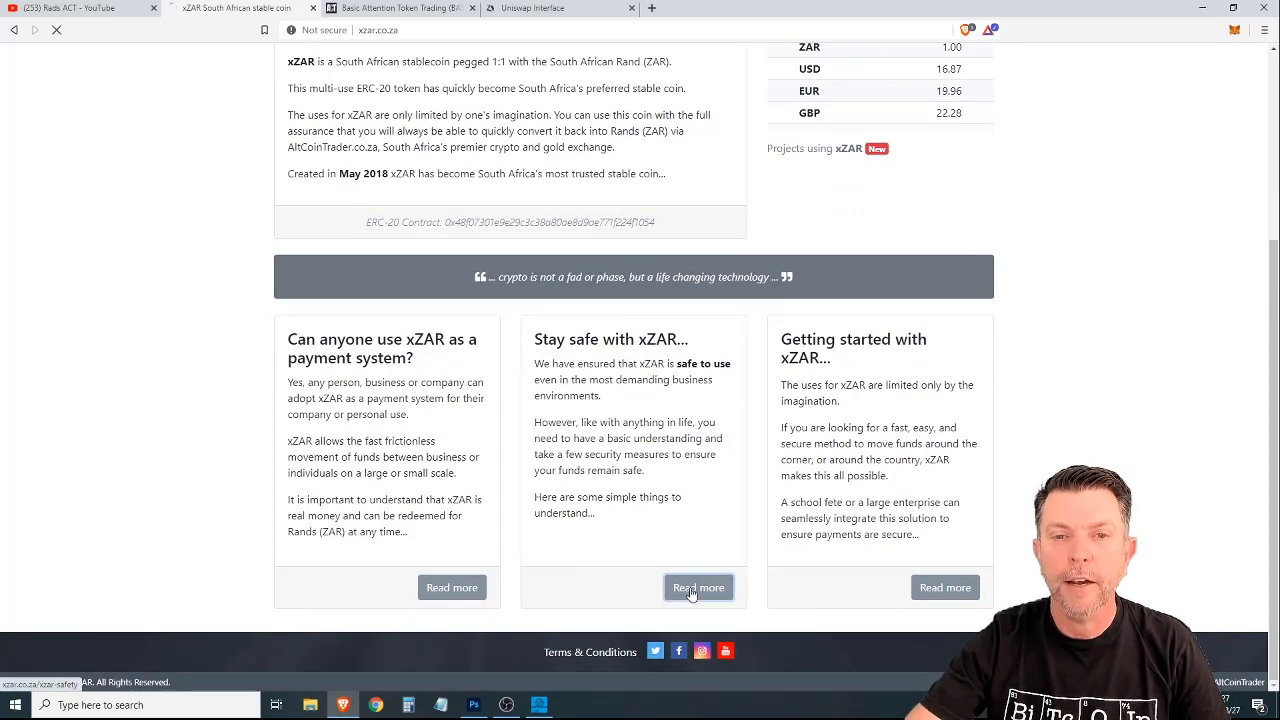
left_click(698, 587)
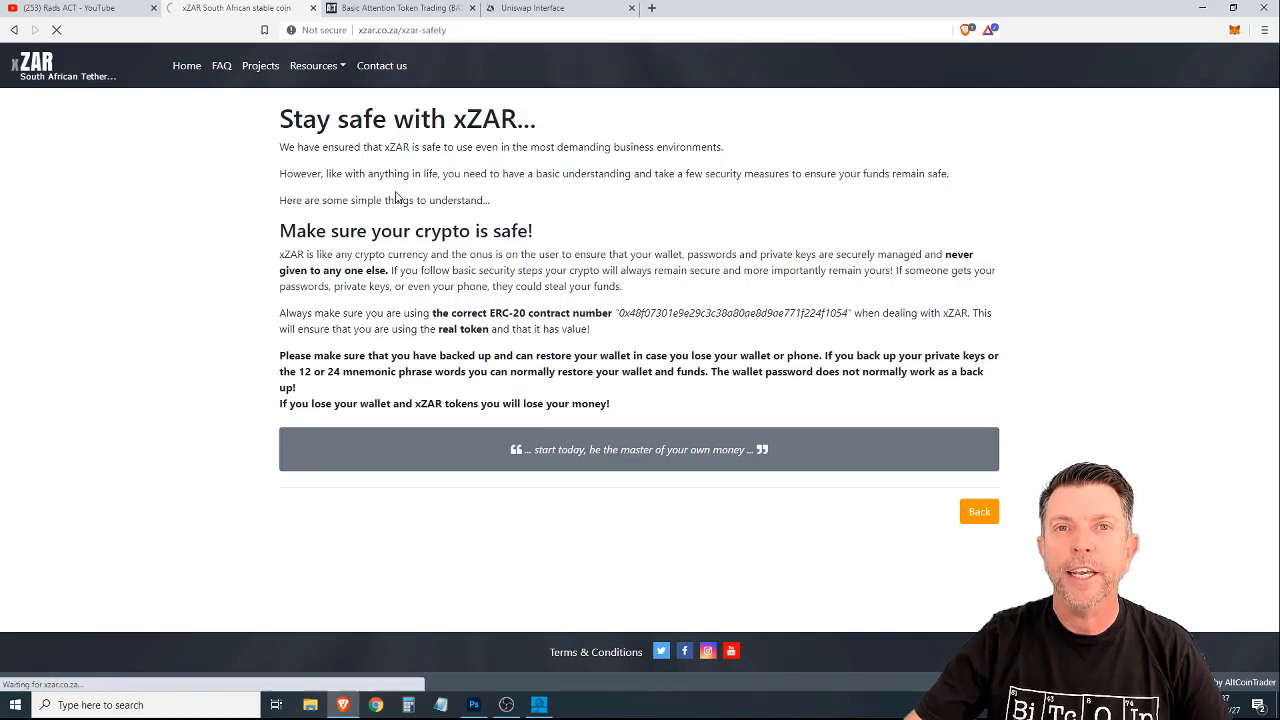
left_click(978, 511)
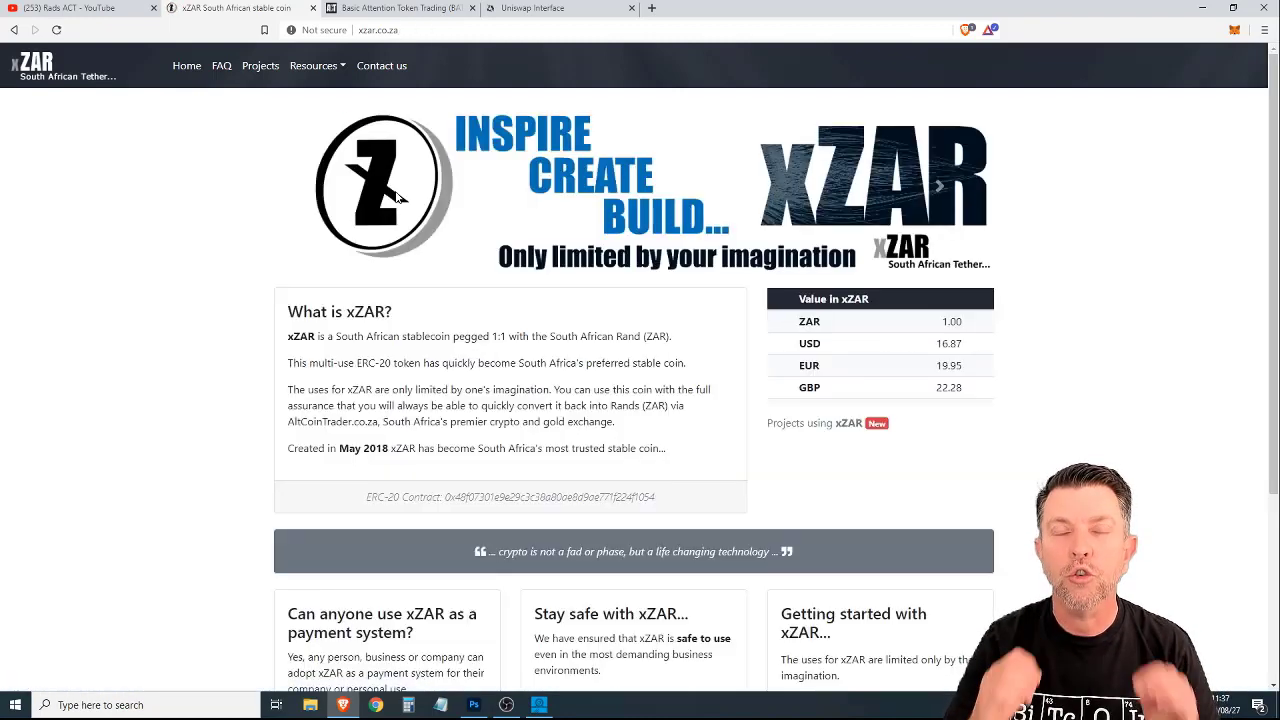